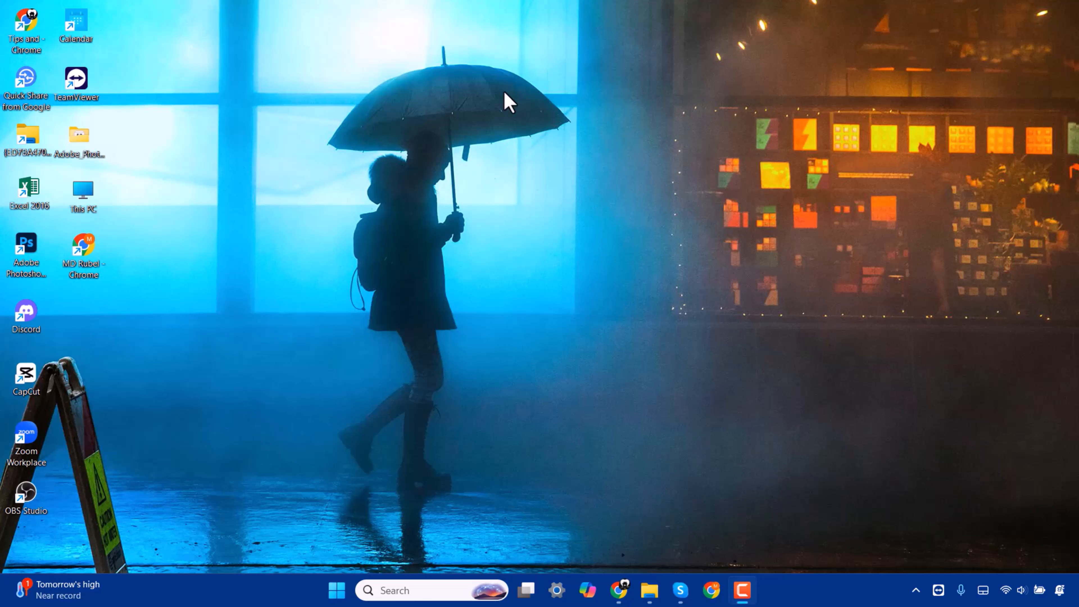
mouse_move(353, 230)
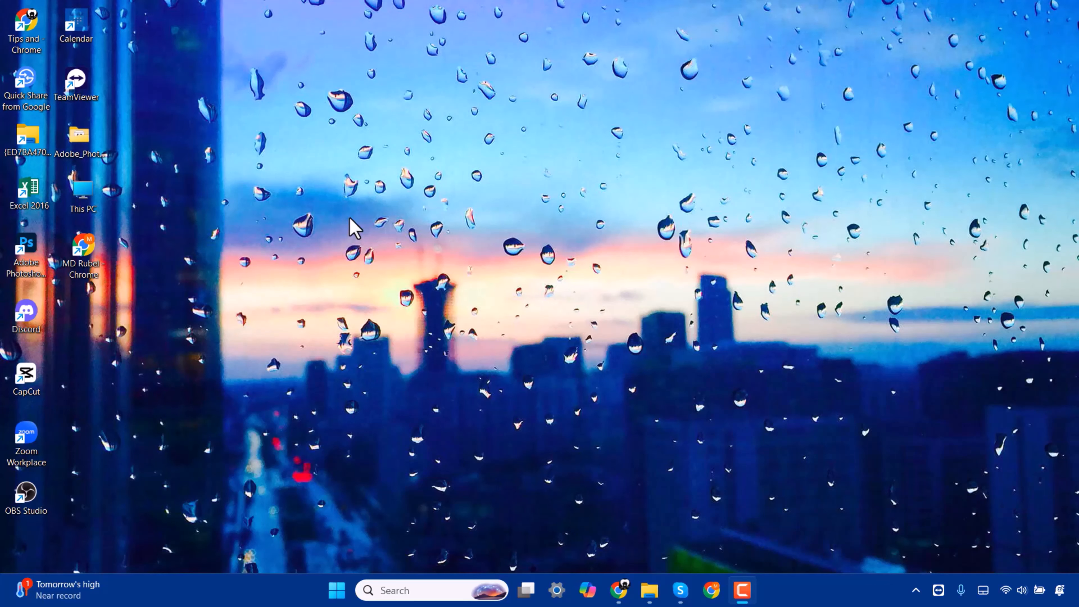
mouse_move(494, 381)
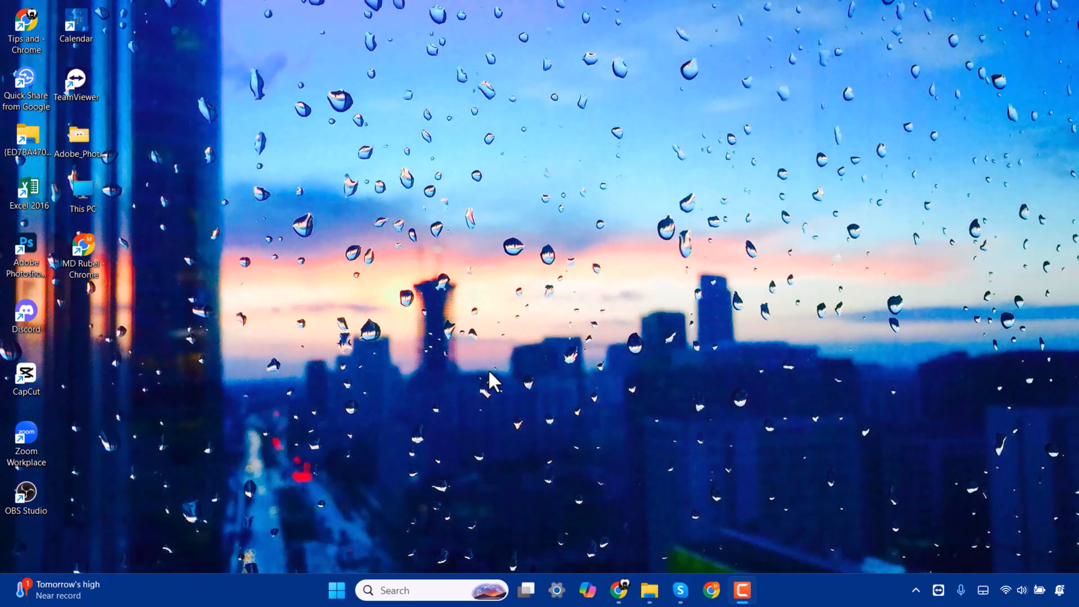
mouse_move(619, 591)
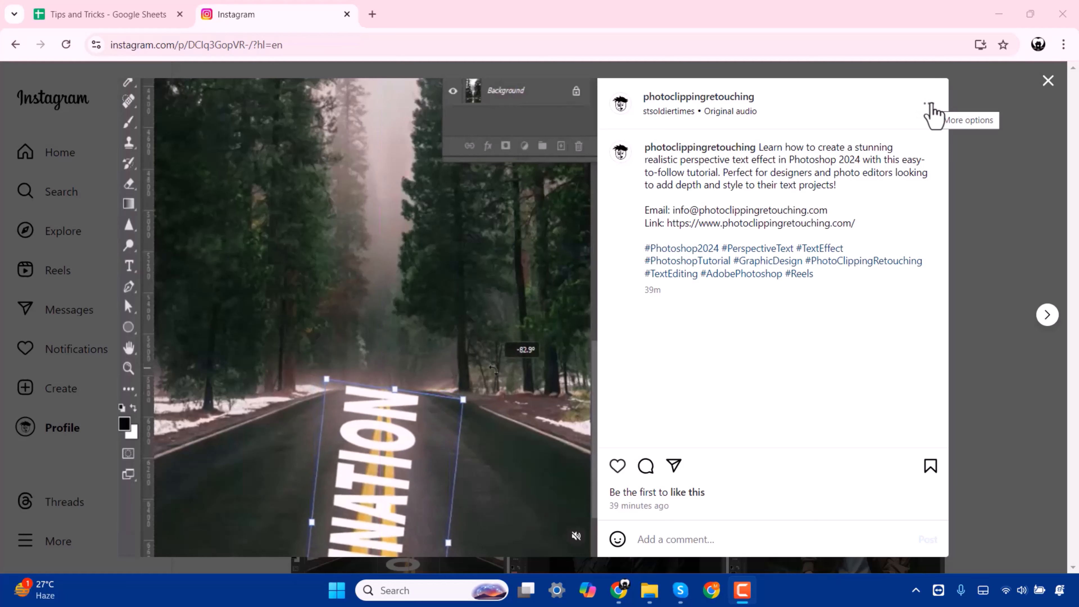
- Copy the reel's link from its More options menu and start a new Chrome tab
click(929, 103)
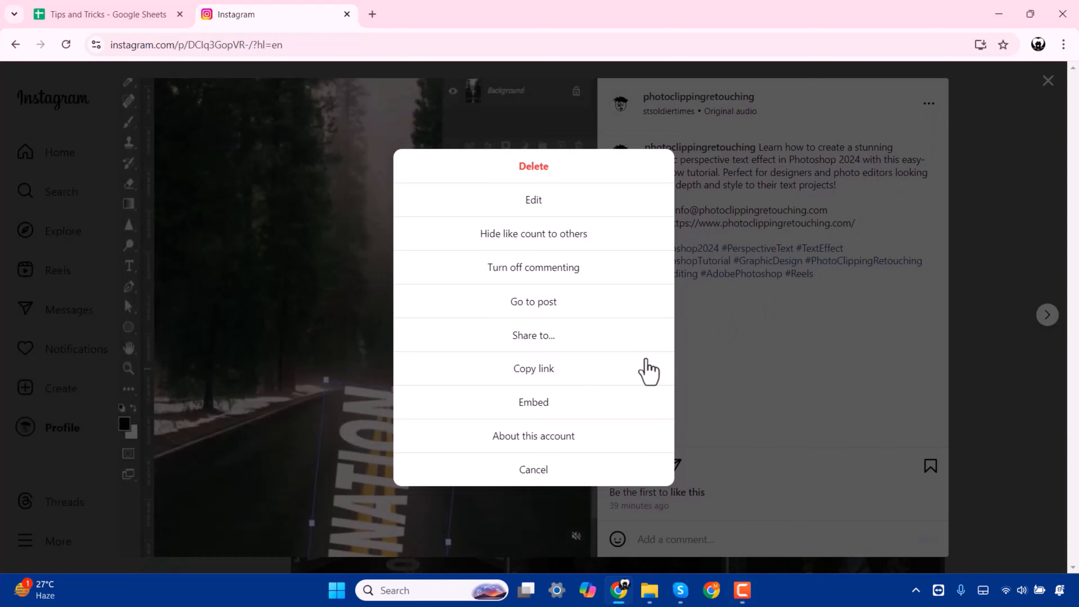
mouse_move(557, 382)
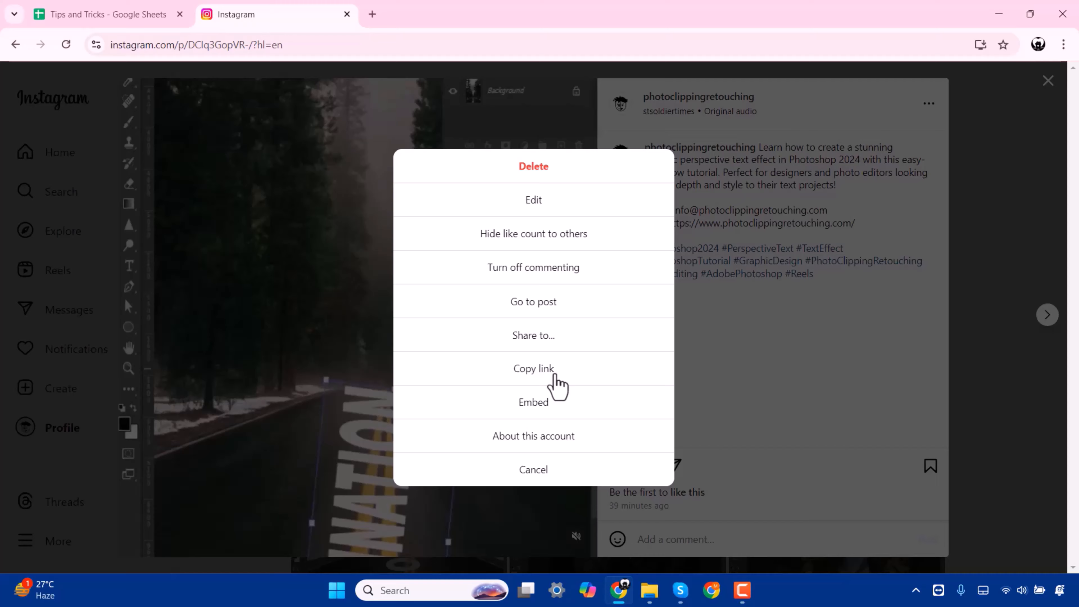
click(533, 368)
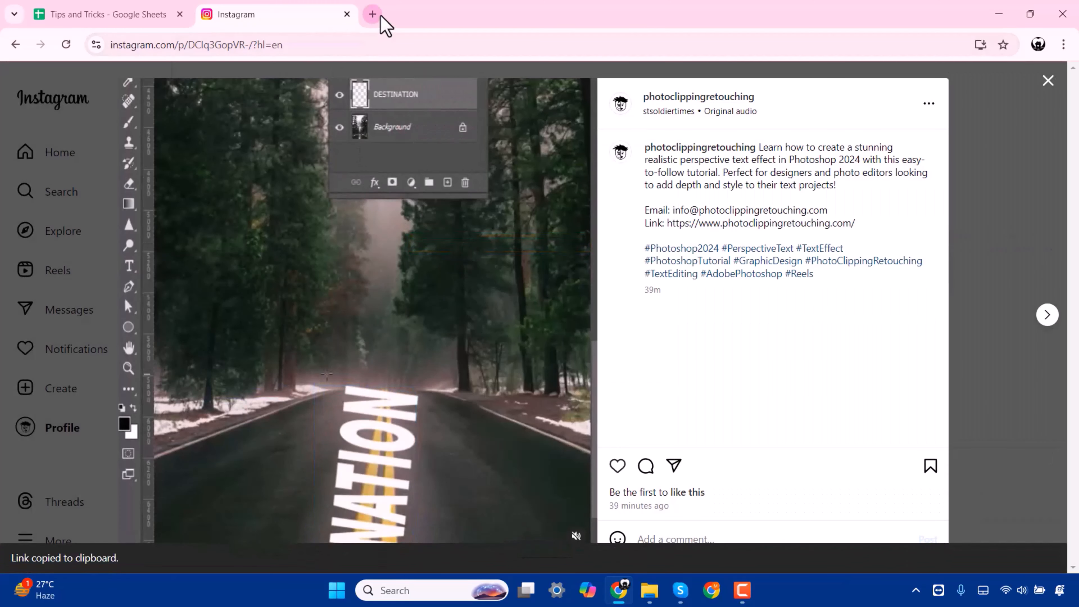
click(372, 13)
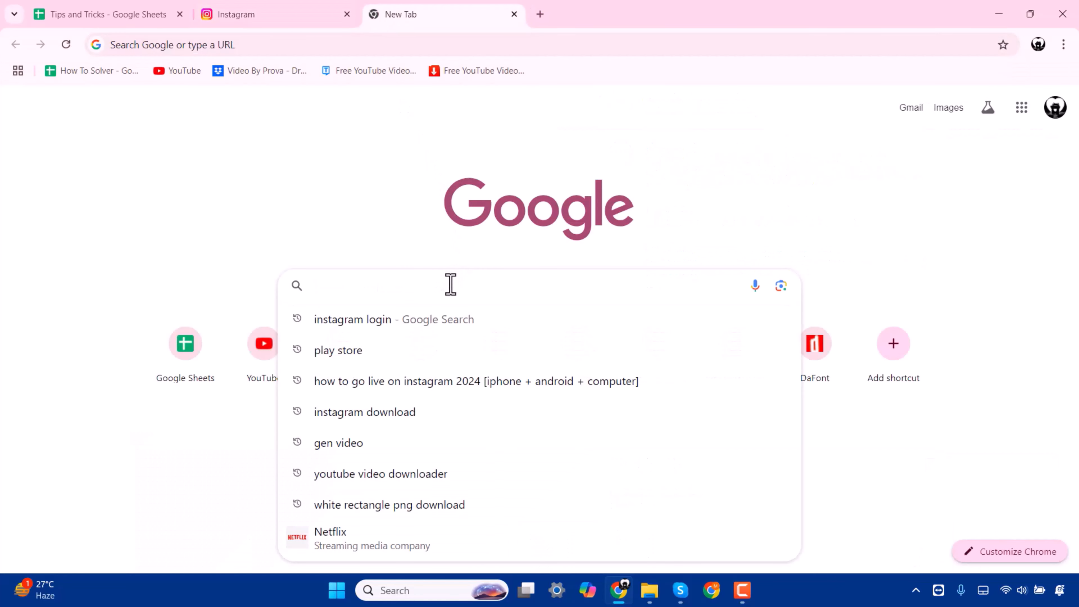
- Go to downloadgram.org from the new tab's search box suggestion
text(d)
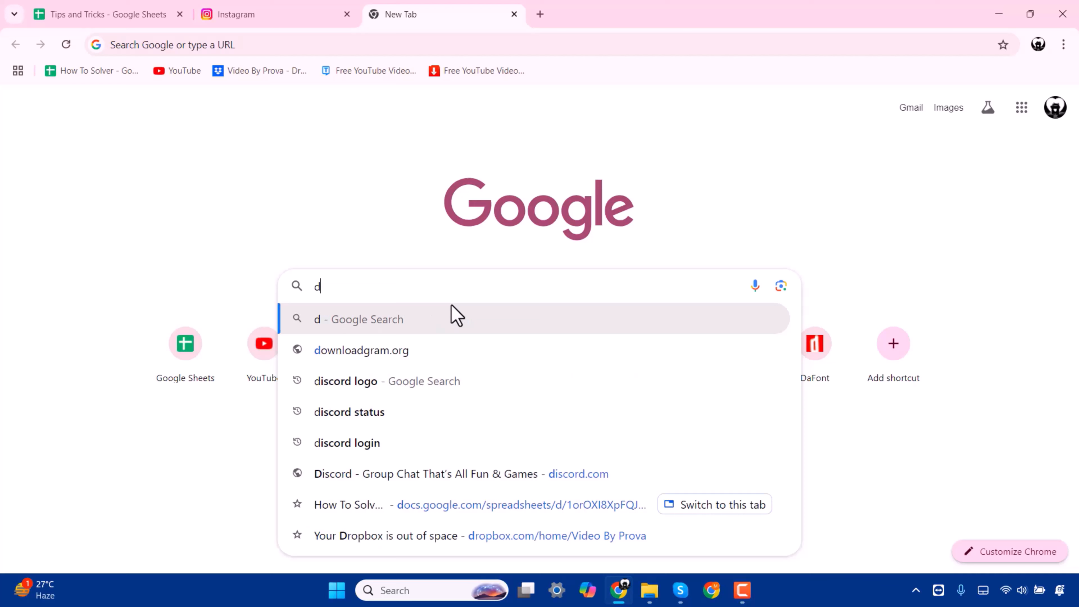
text(ownload)
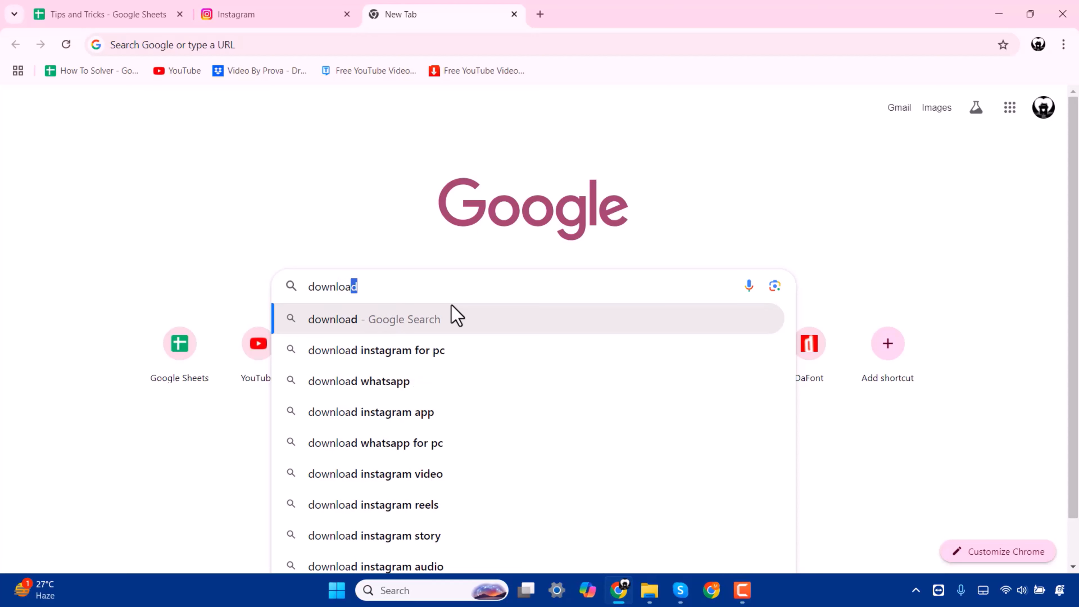
text(gram)
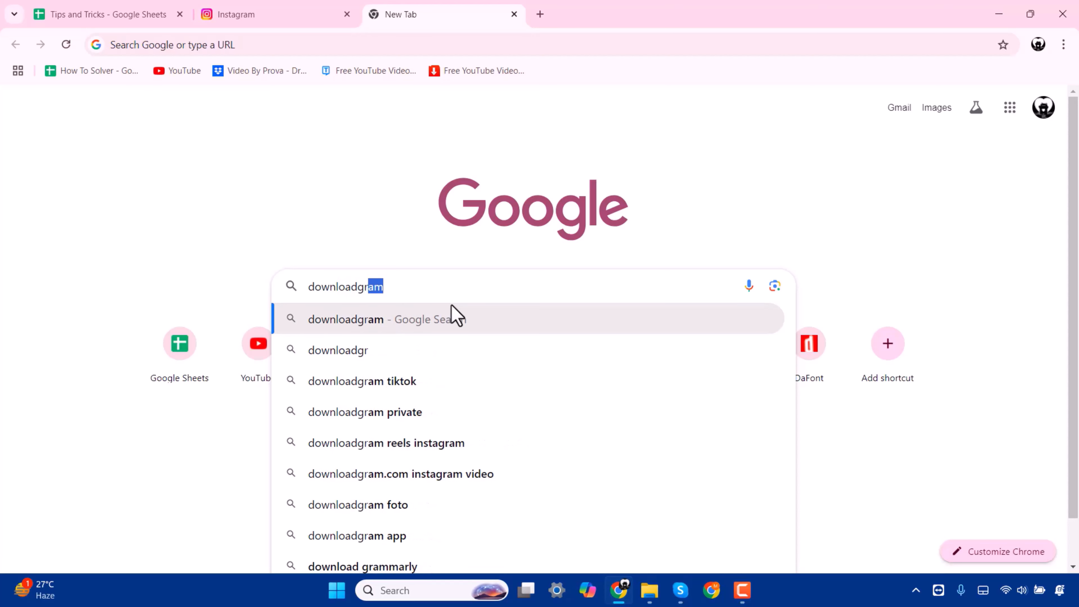
text(.)
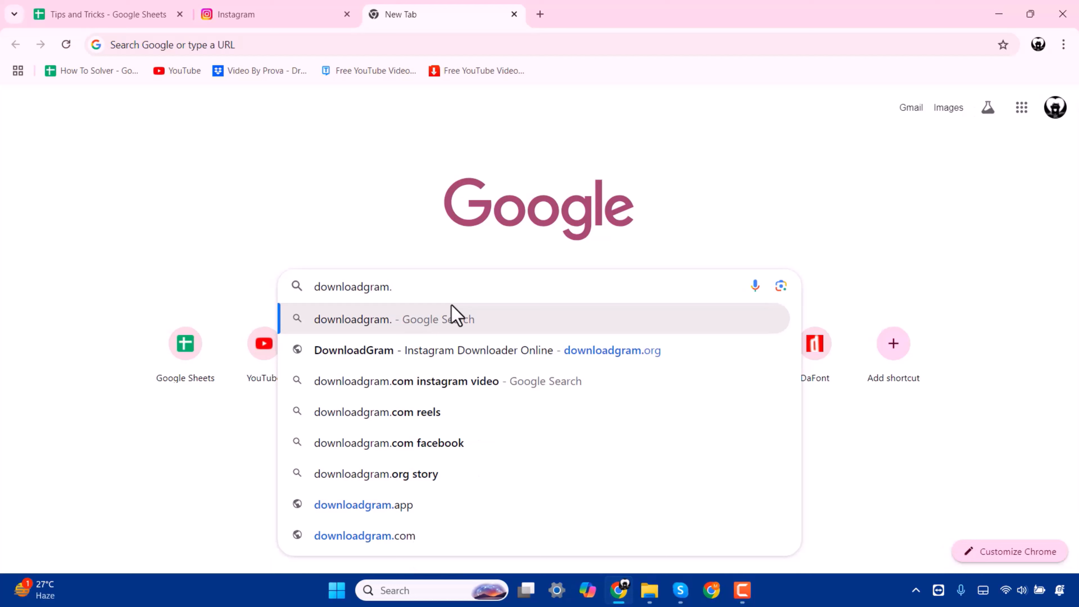
text(o)
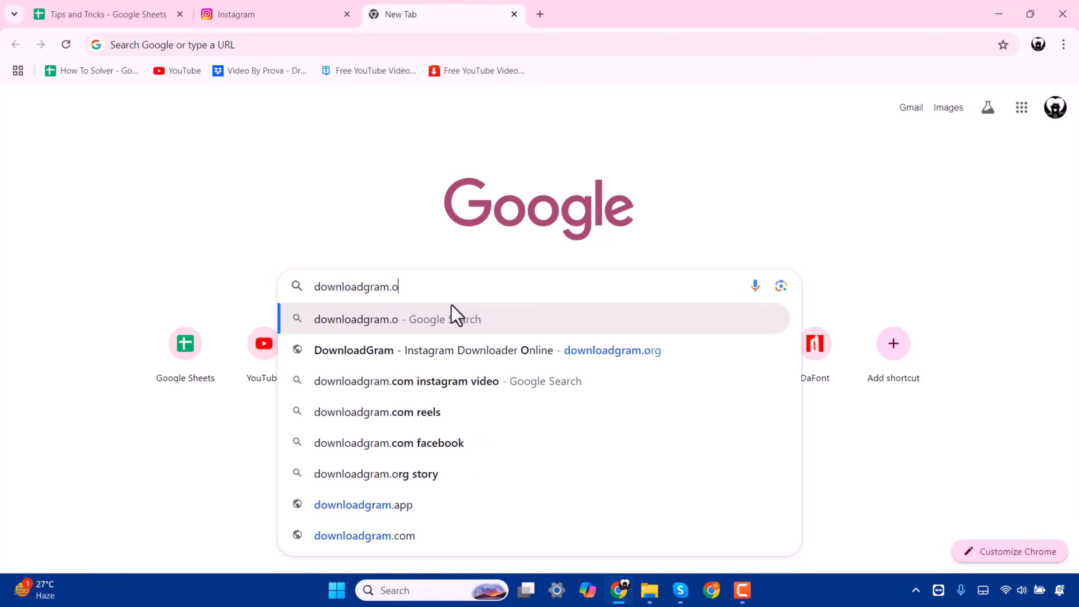
text(rg)
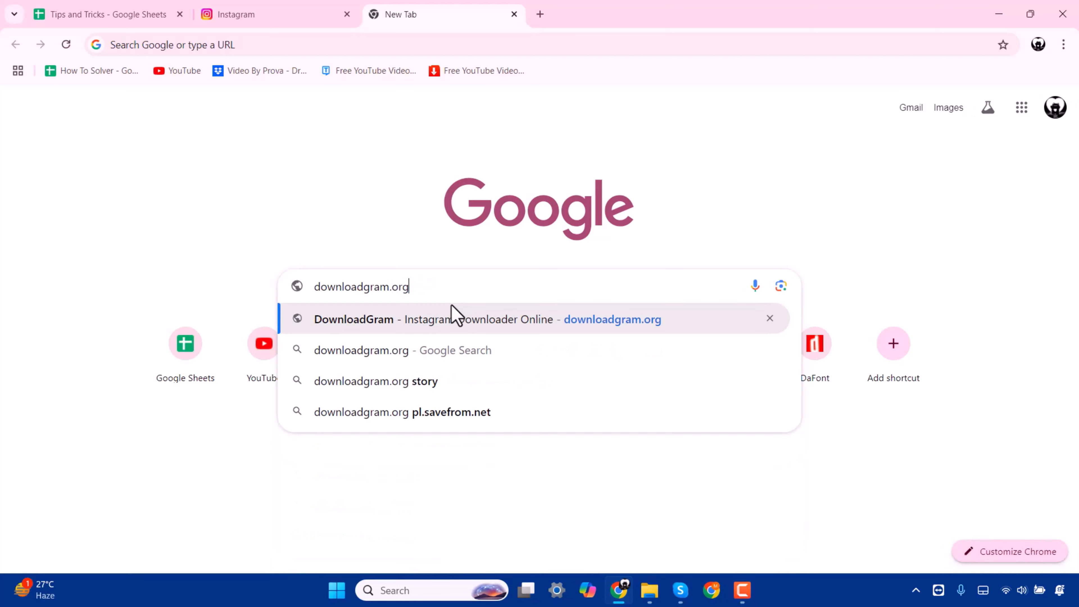
click(473, 319)
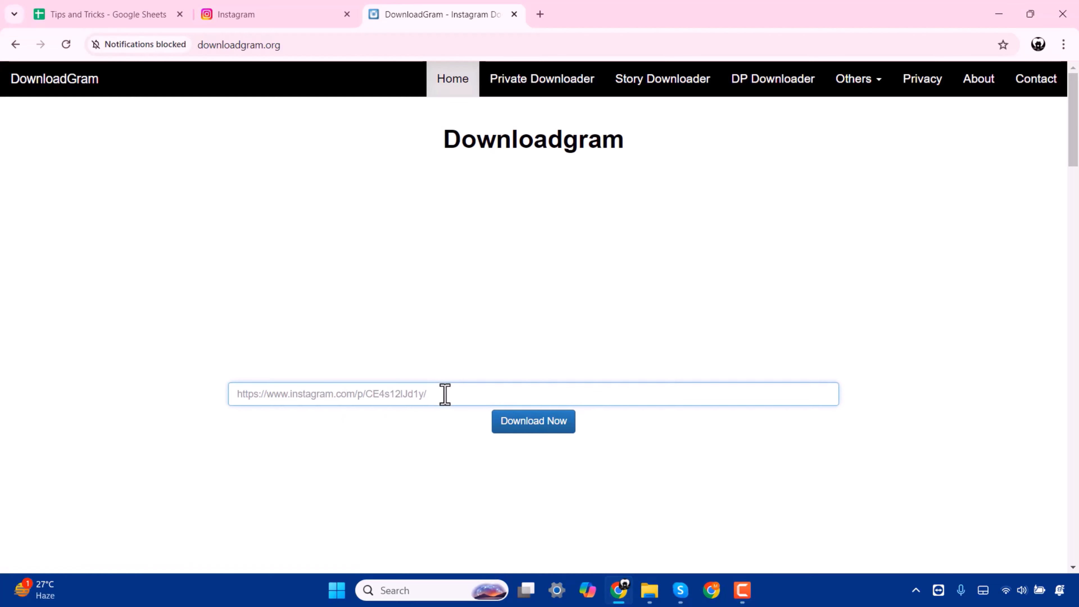
- Fetch the pasted reel URL on DownloadGram and download its video as an MP4
text(https://www.instagram.com/reel/DCIq3GopVR-/?utm_source=ig_web_copy_link&igsh=MzRlODBiNWFlZA==)
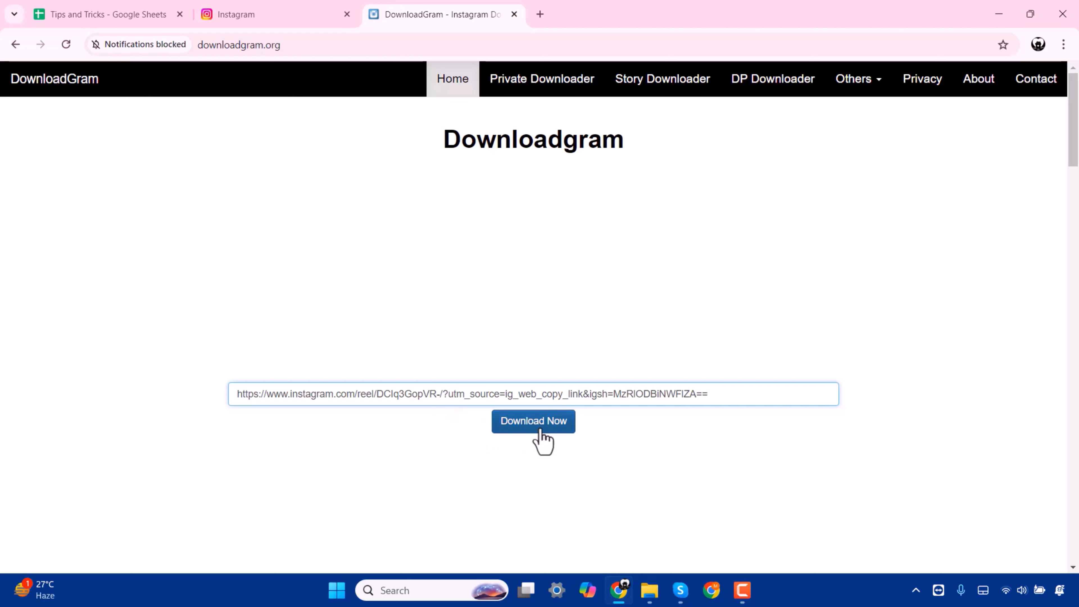
click(533, 421)
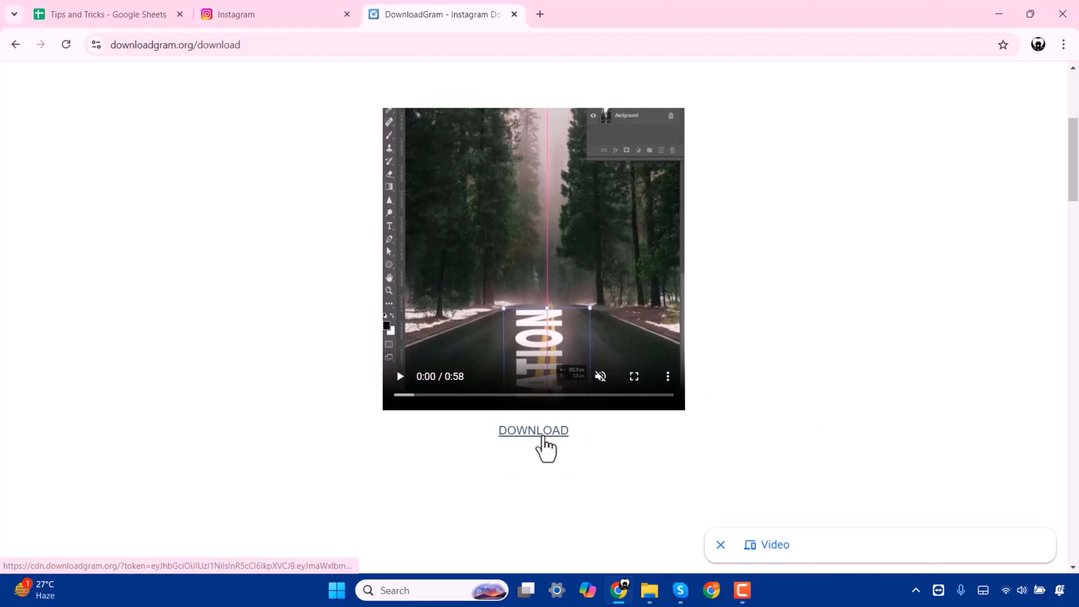
click(534, 430)
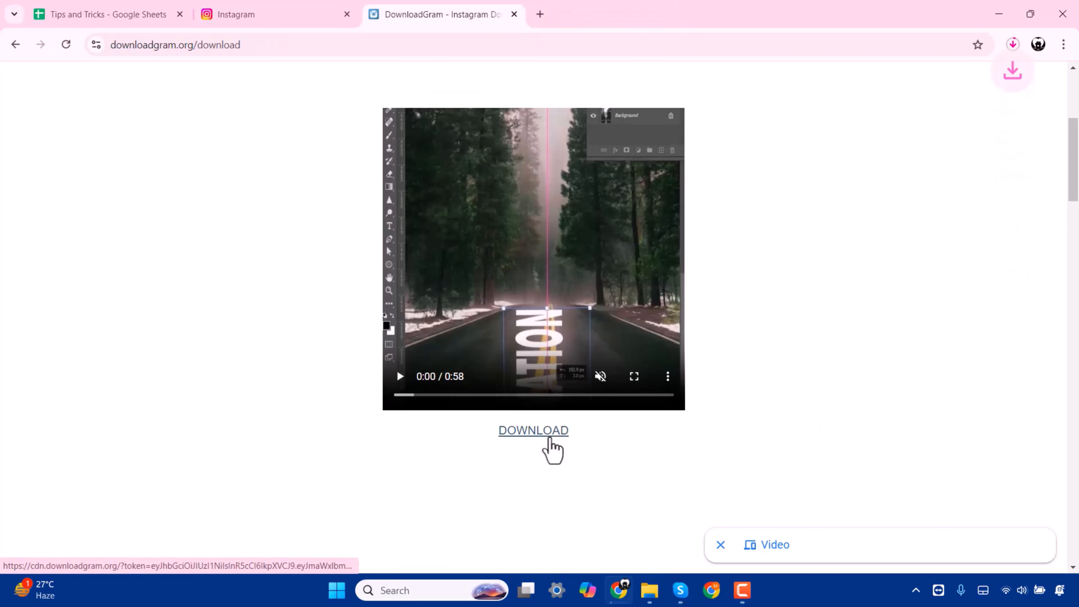
click(533, 430)
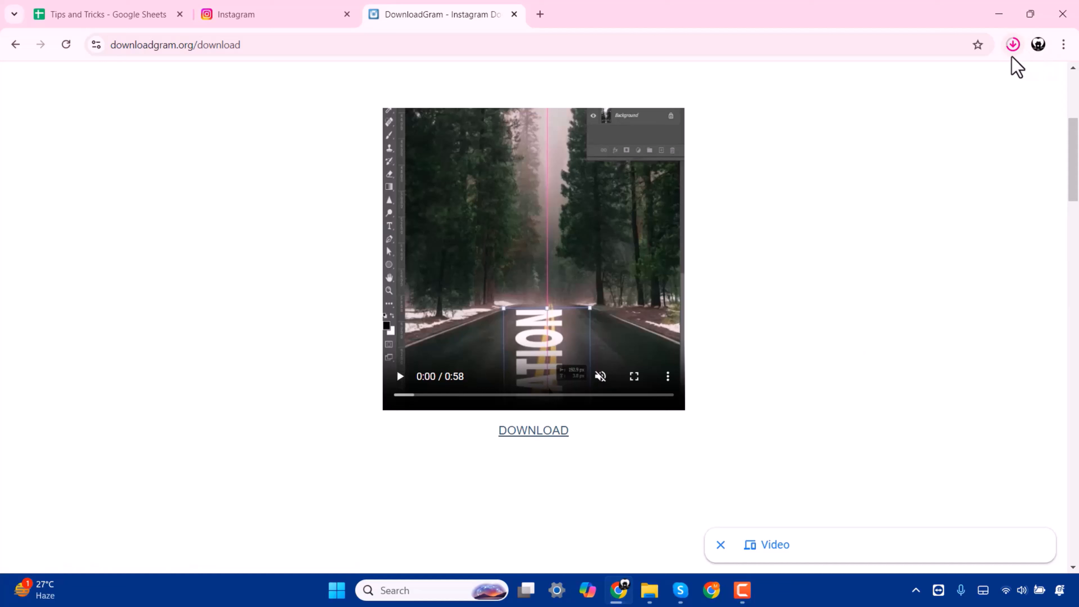
click(1012, 44)
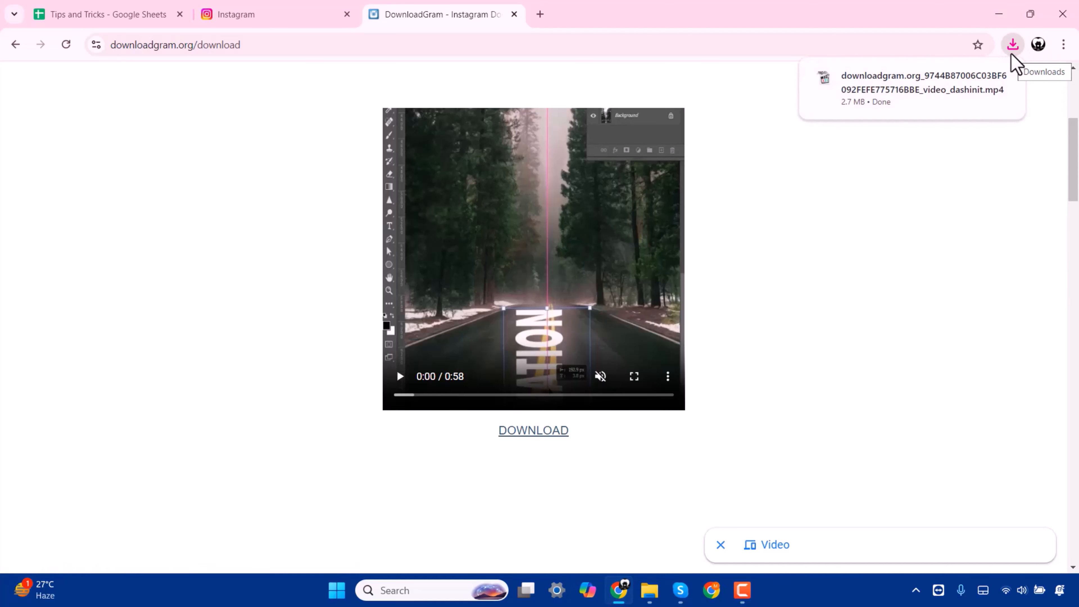
mouse_move(1017, 62)
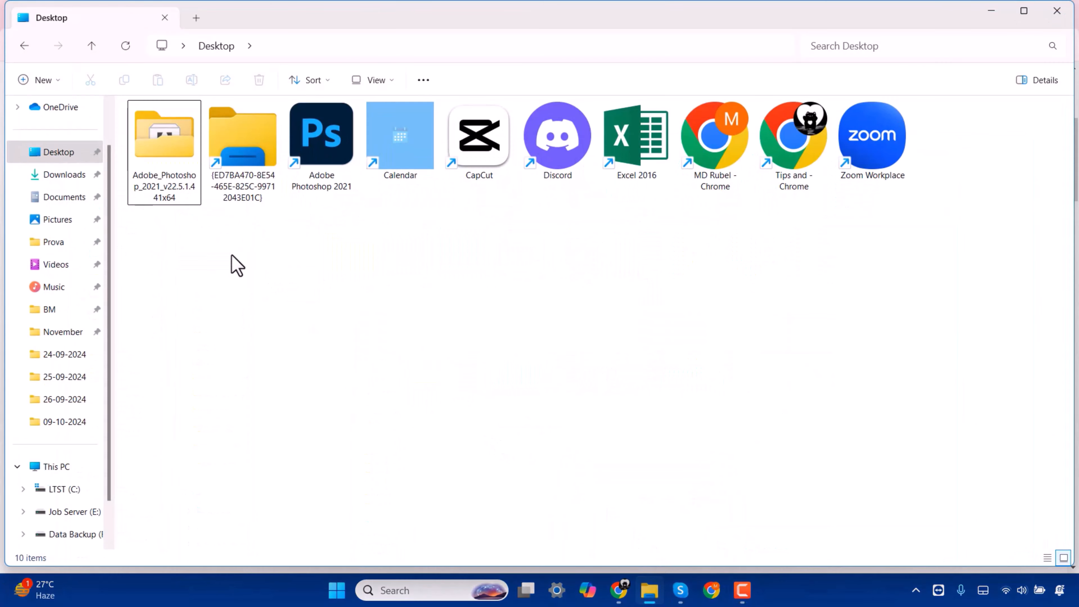
- View the new MP4 reel in the Downloads folder, then close File Explorer
click(64, 175)
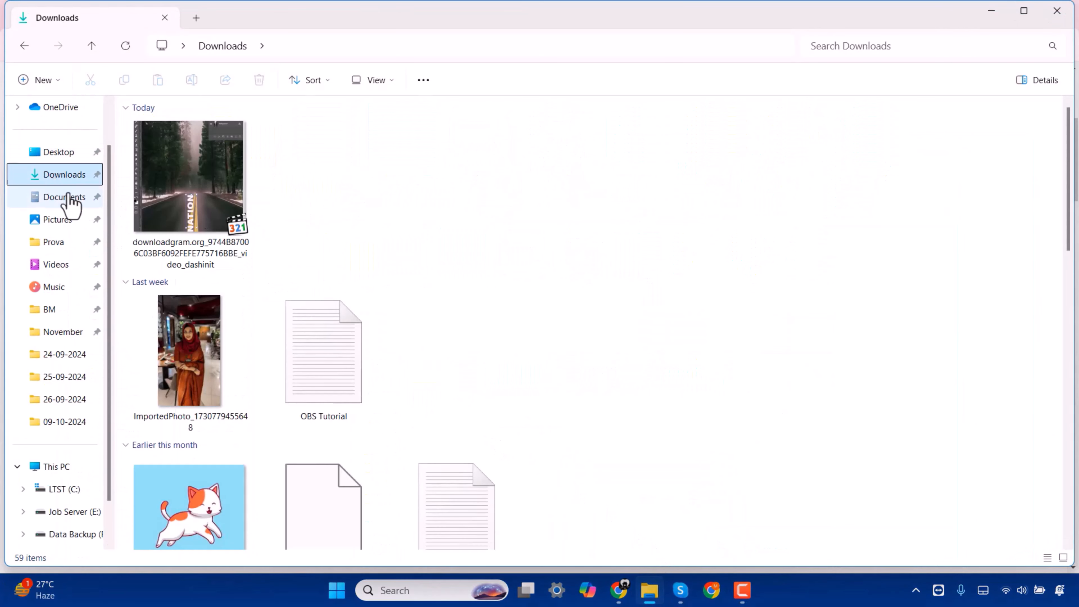
mouse_move(265, 231)
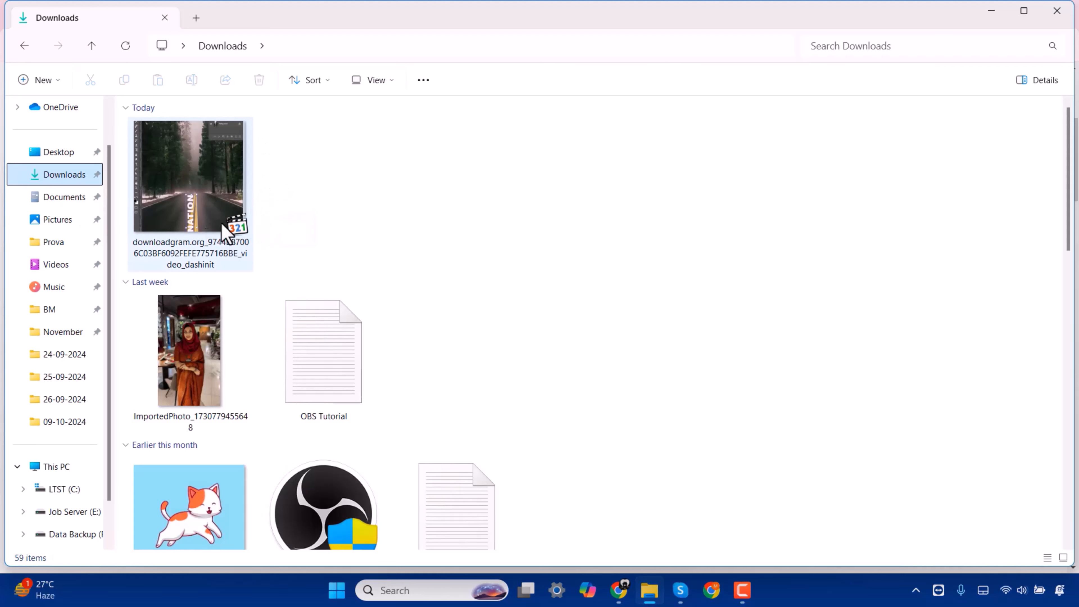
mouse_move(274, 228)
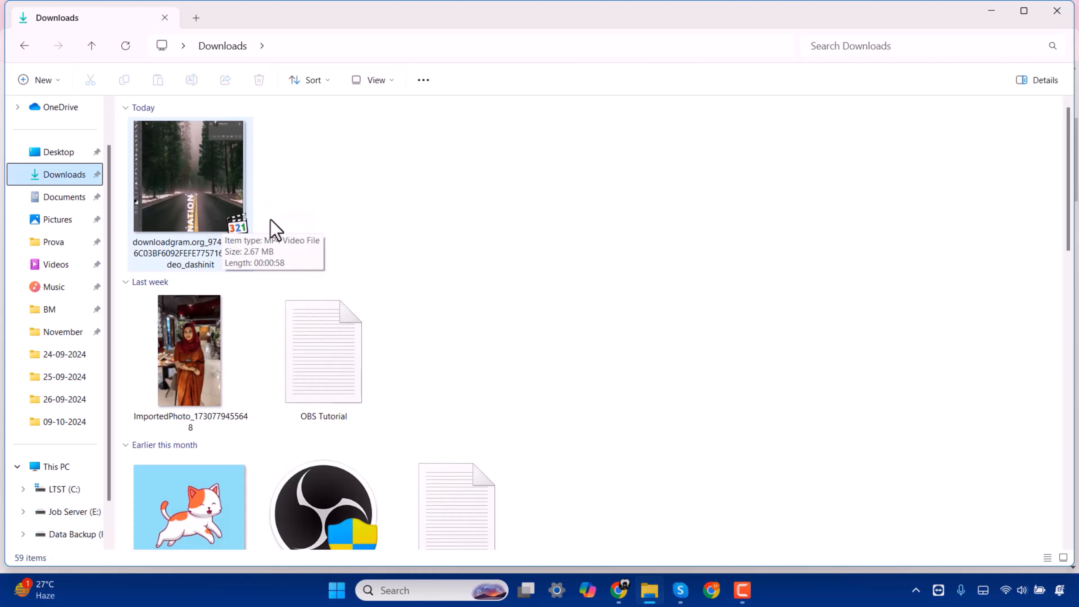
click(618, 590)
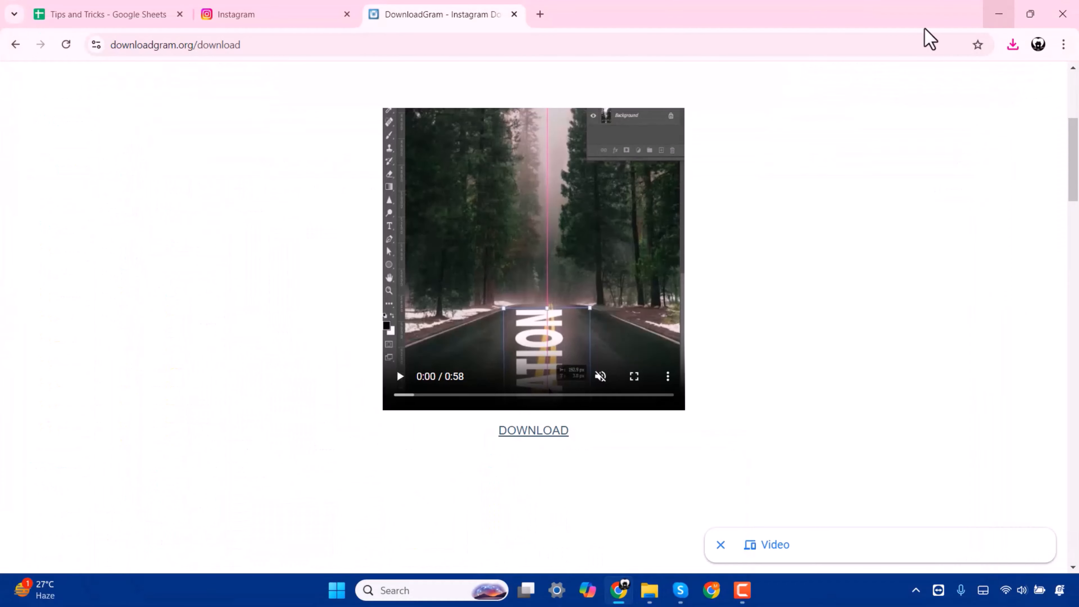
mouse_move(598, 123)
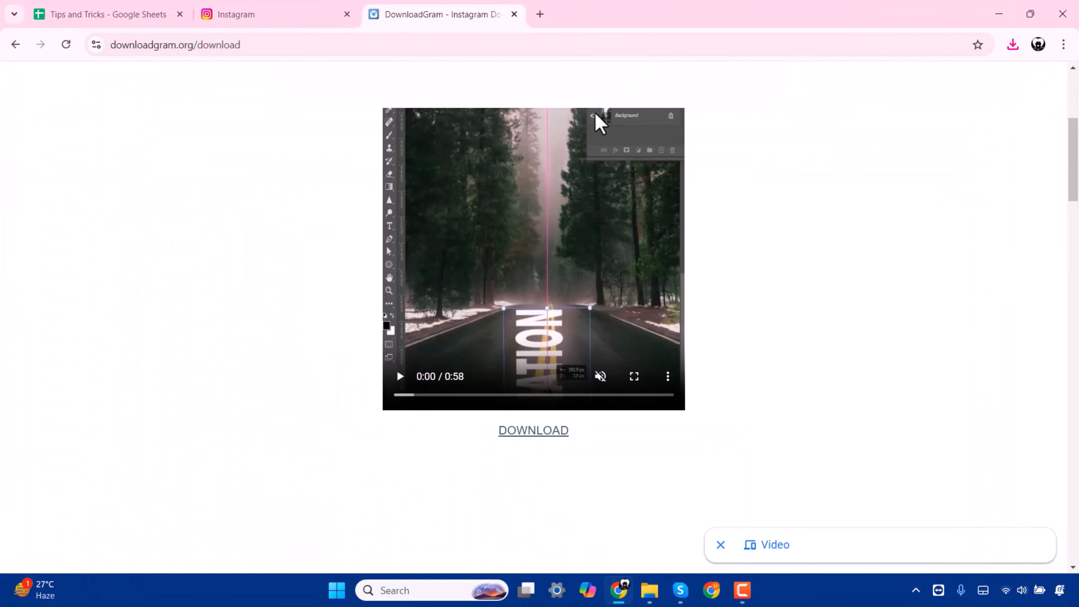
mouse_move(734, 249)
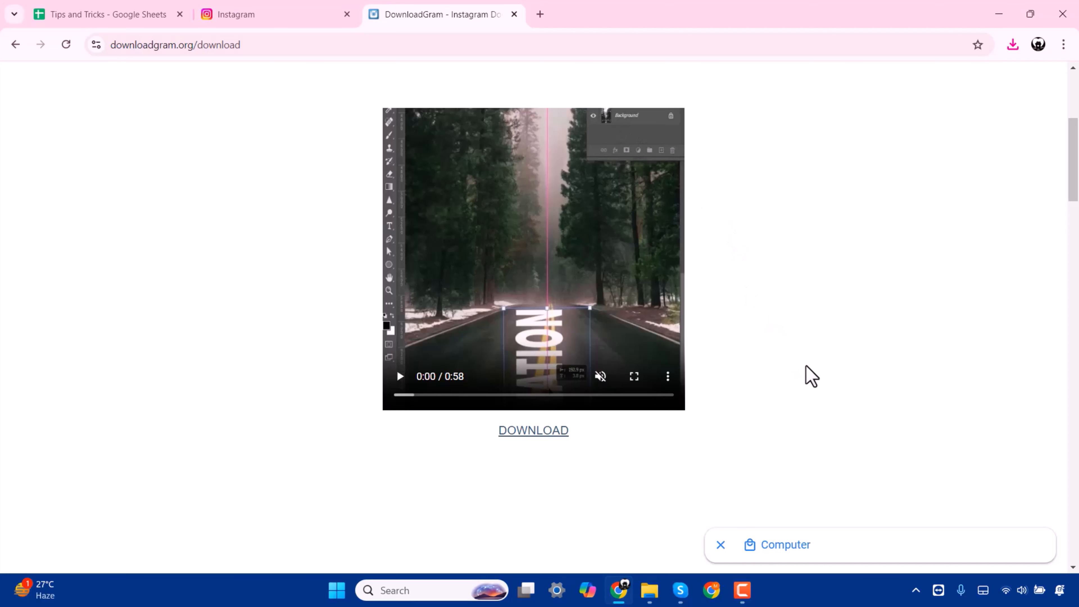
mouse_move(344, 189)
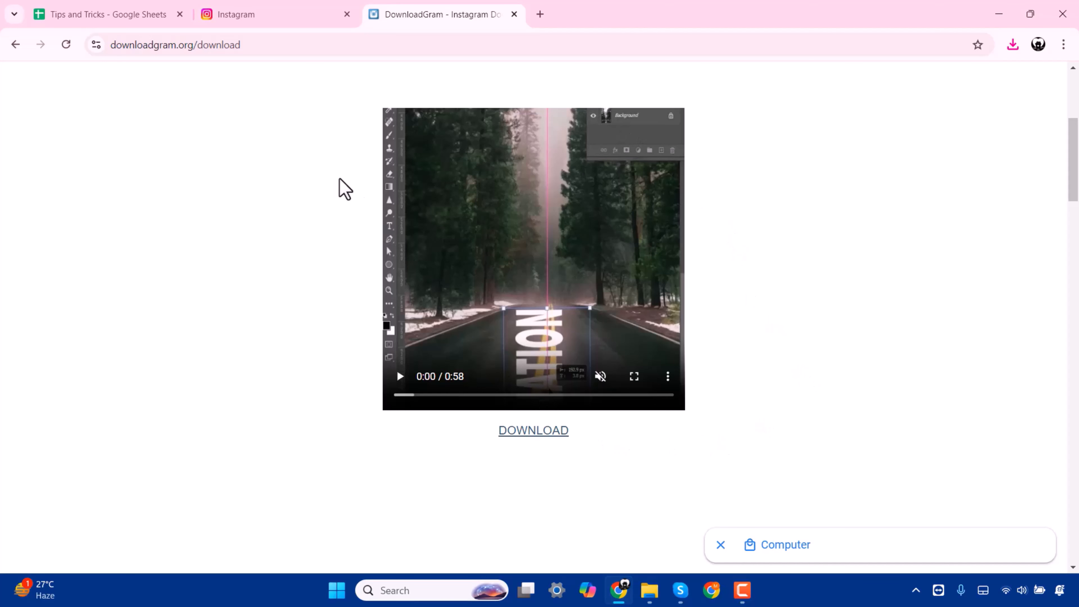
mouse_move(245, 52)
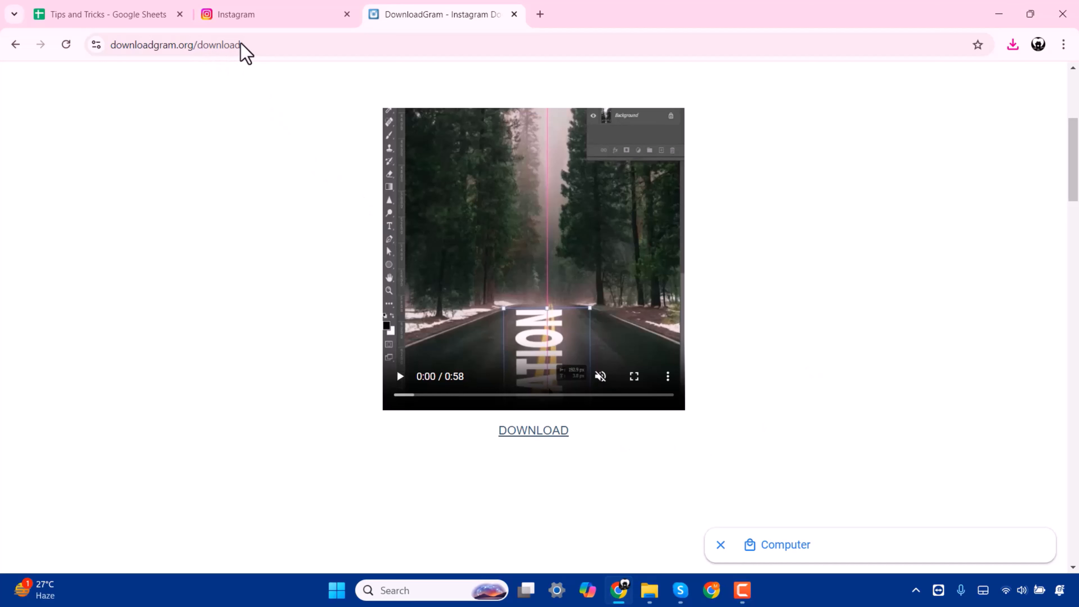
mouse_move(242, 52)
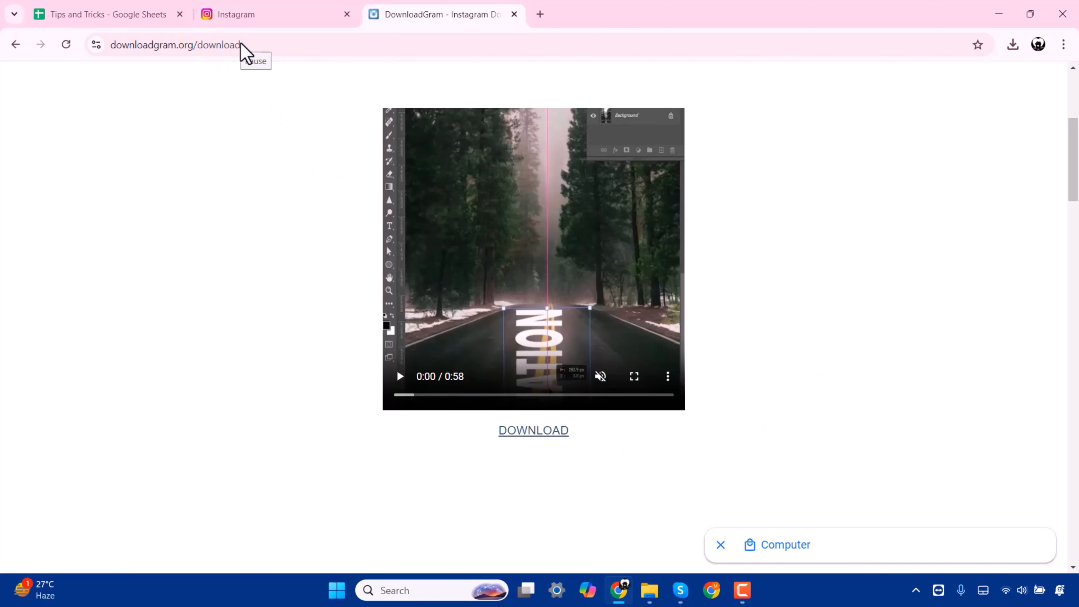
mouse_move(308, 96)
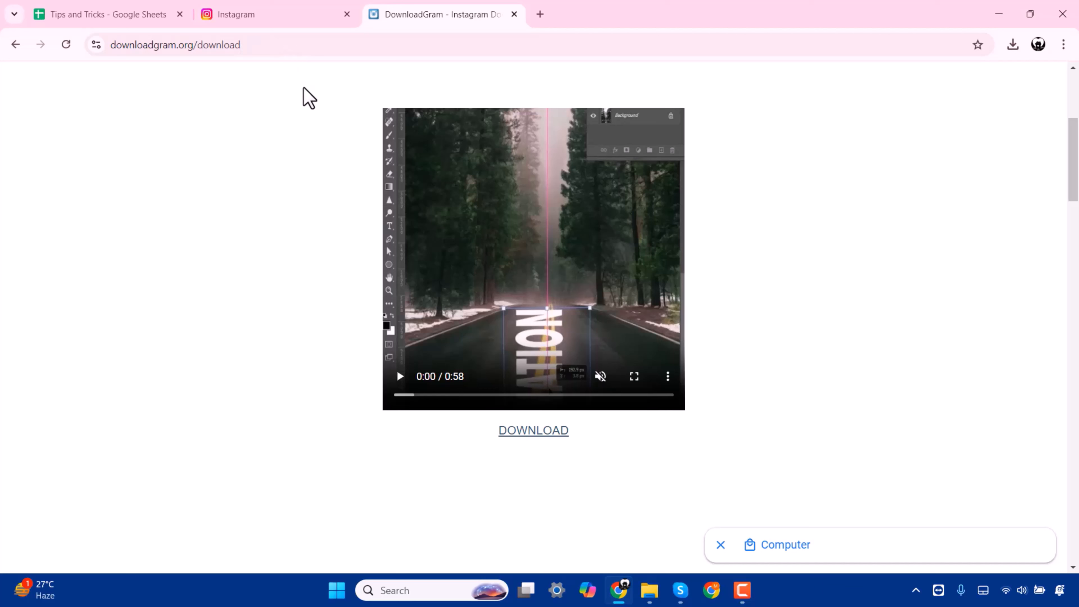
mouse_move(329, 114)
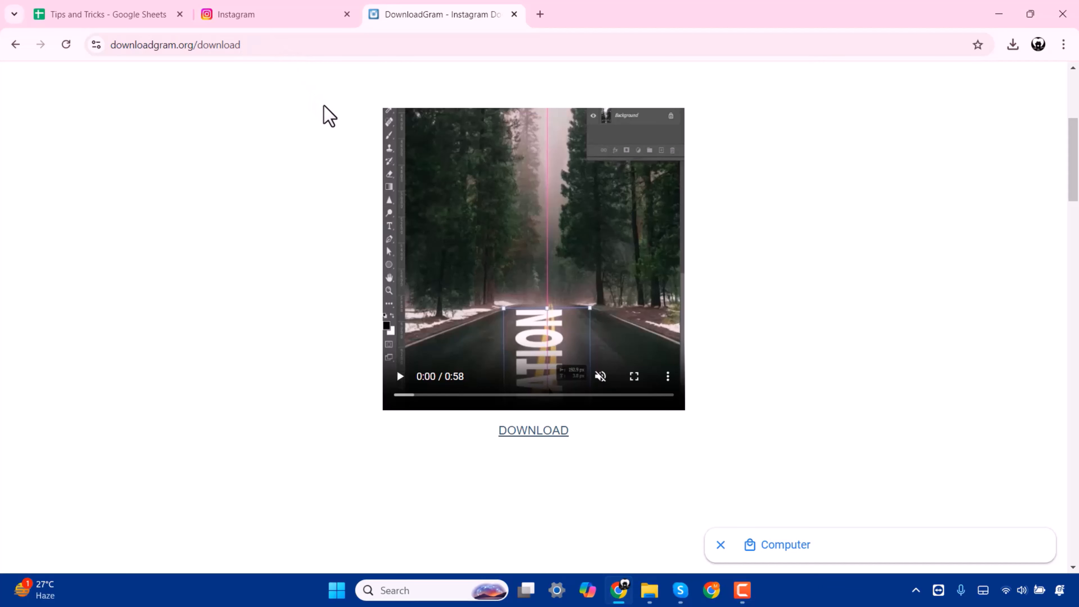